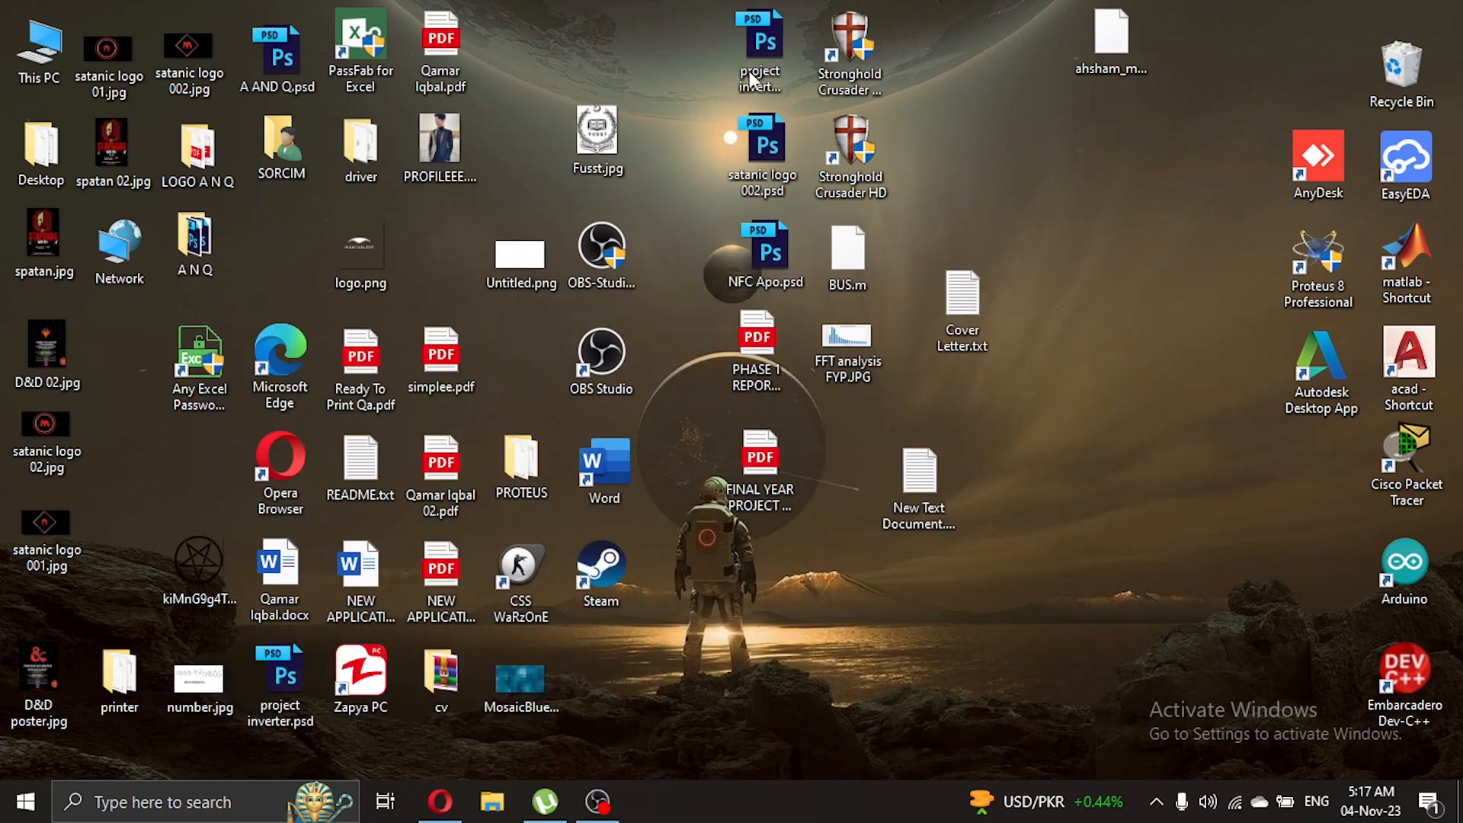
# - Try launching Steam from its desktop shortcut, then browse Local Disk (D:) to the Steam folder's steamapps subfolder
pyautogui.click(600, 576)
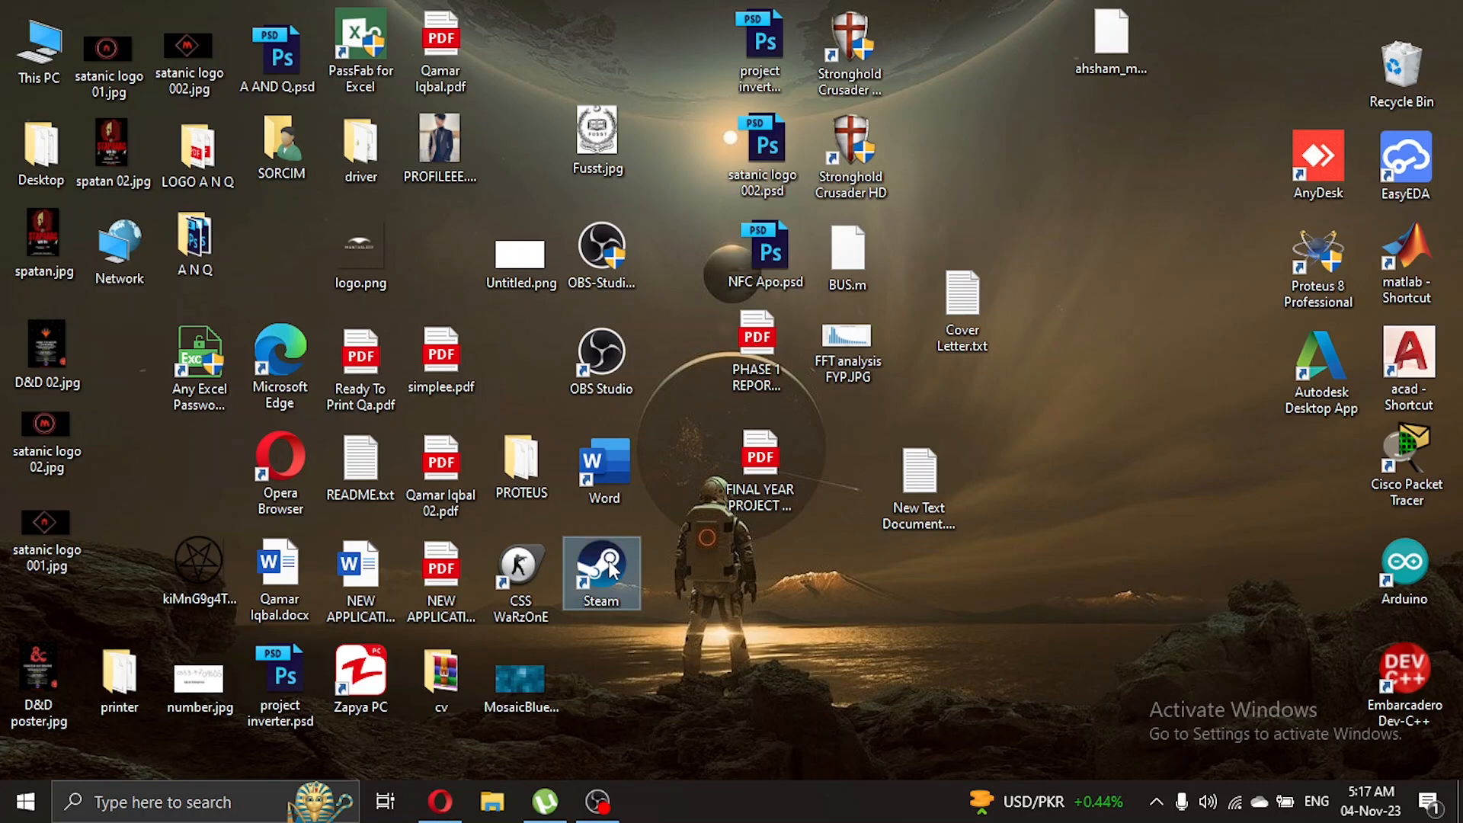
pyautogui.doubleClick(601, 566)
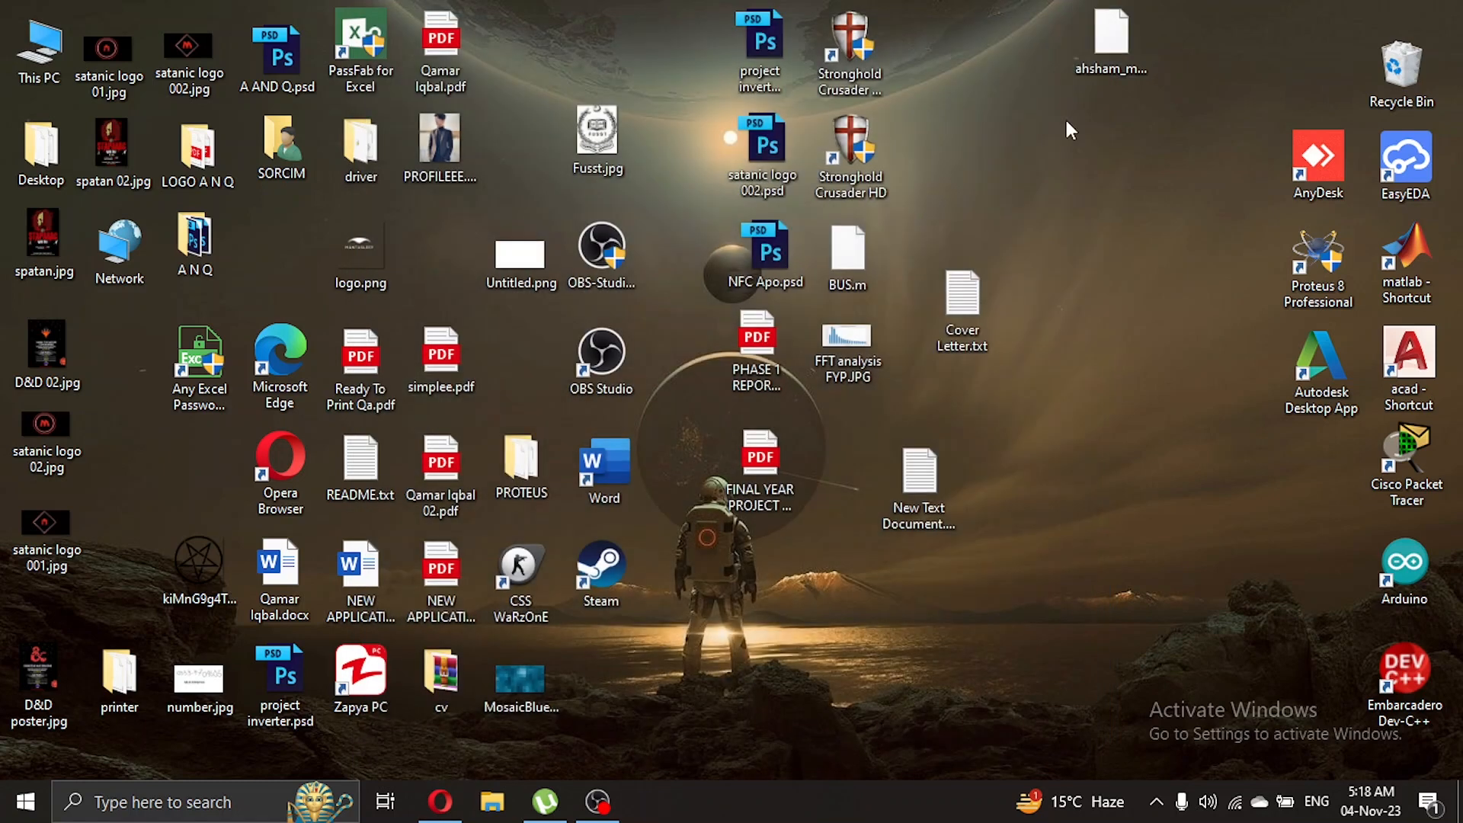
pyautogui.click(40, 148)
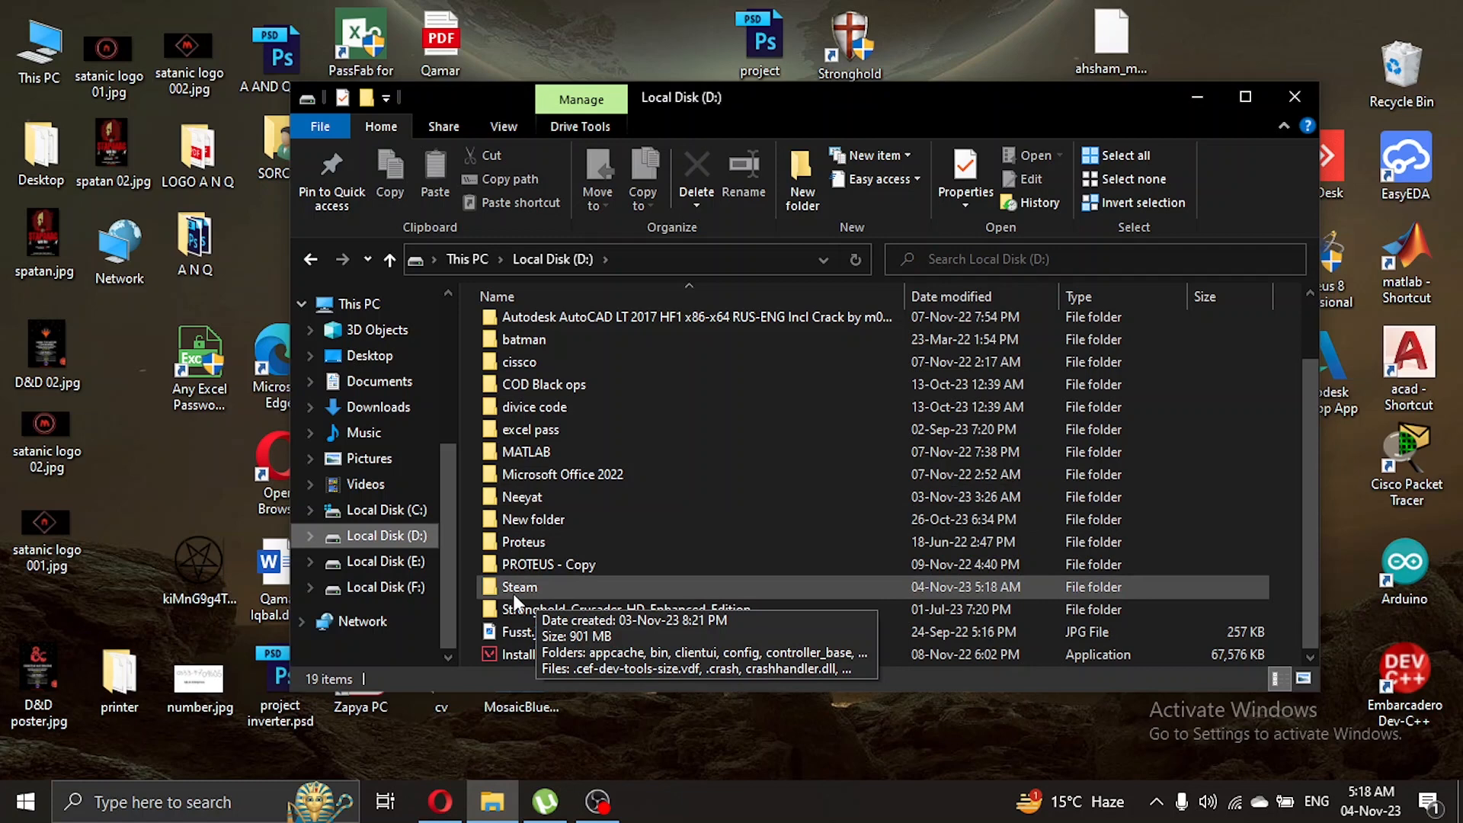
pyautogui.doubleClick(519, 587)
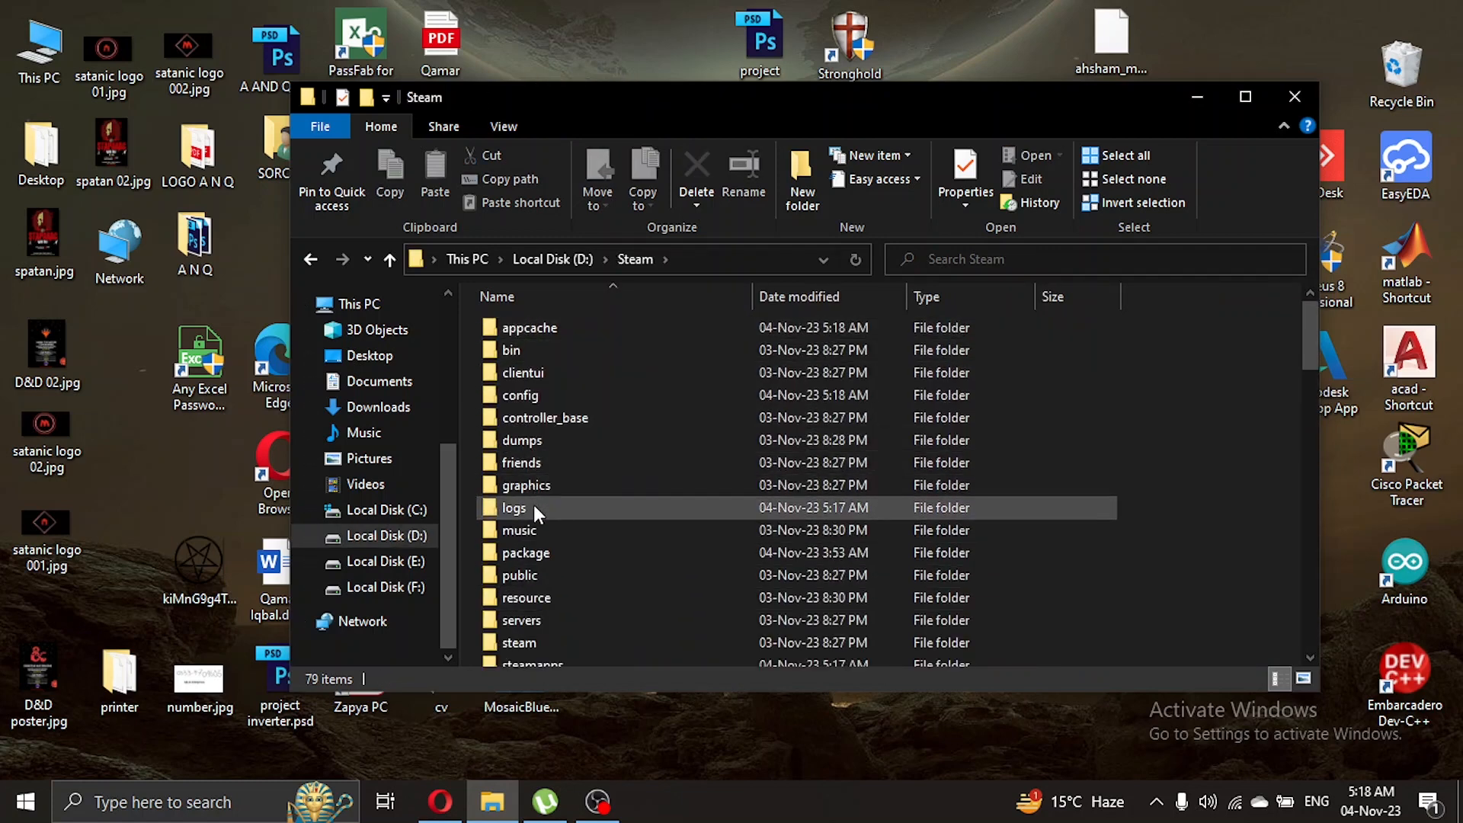
pyautogui.scroll(-3)
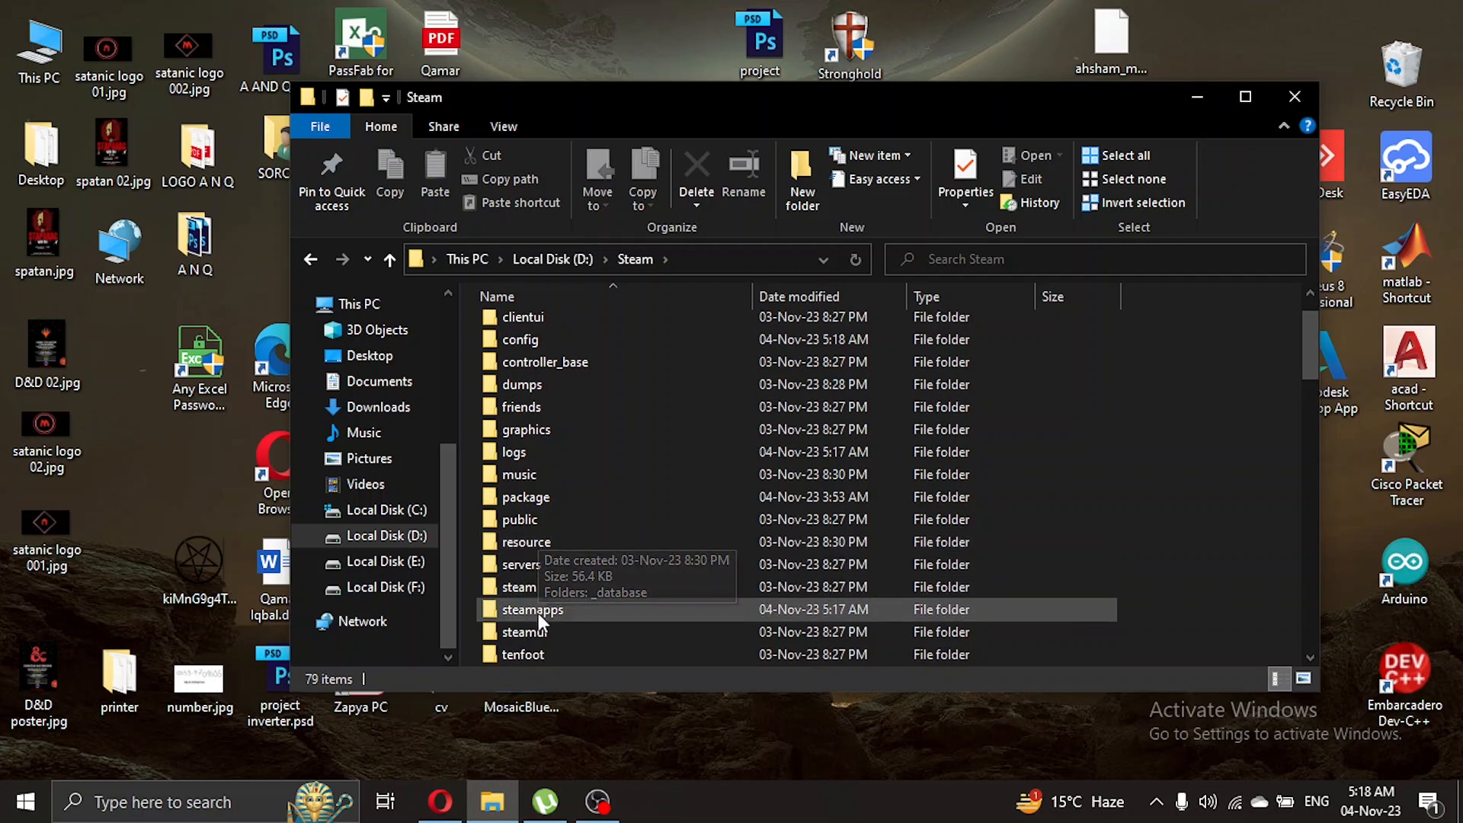
pyautogui.moveTo(519, 625)
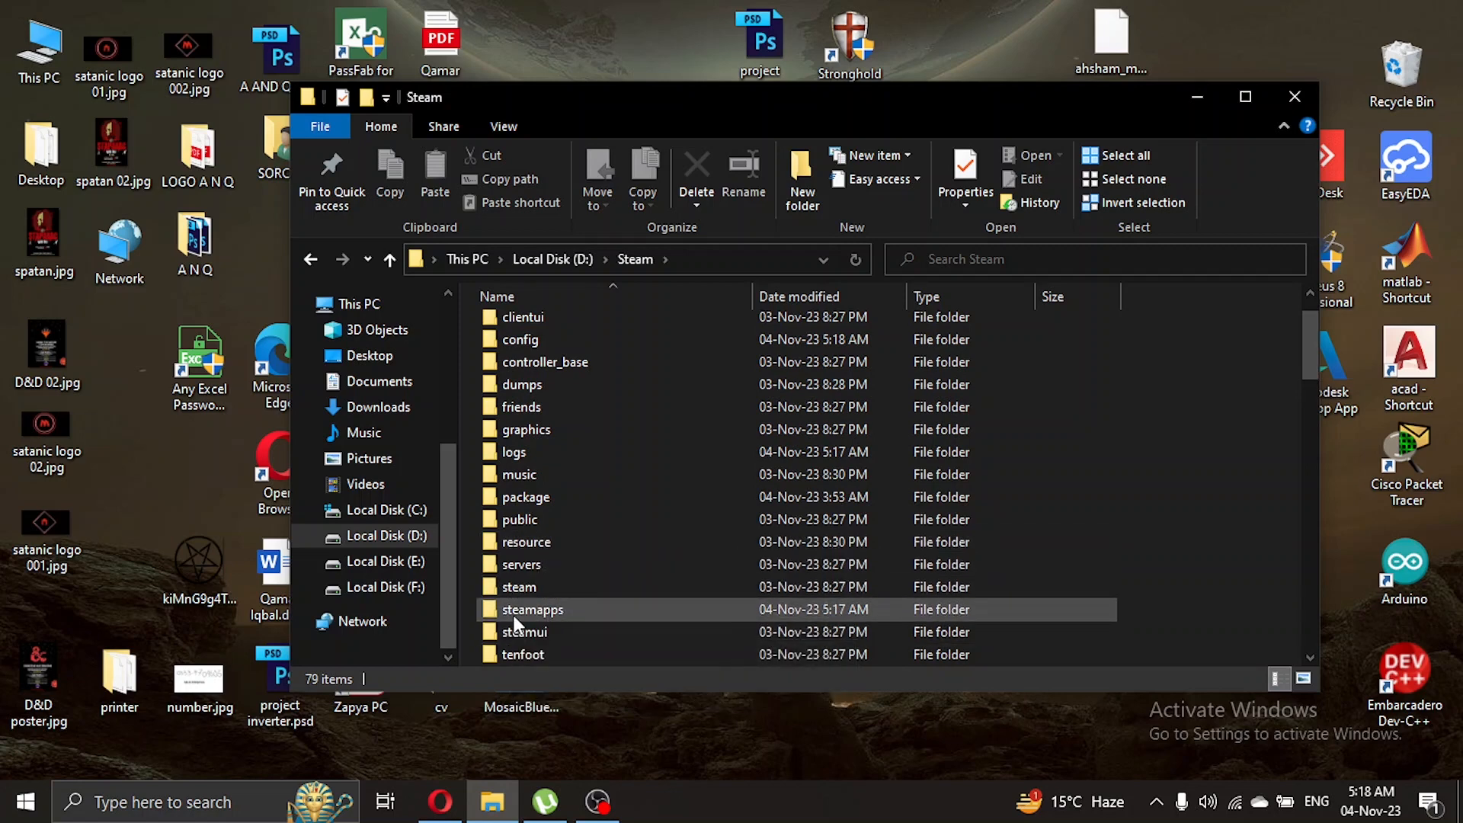
# - Enter steamapps, inspect its sourcemods folder, then close Explorer back to the desktop
pyautogui.doubleClick(533, 609)
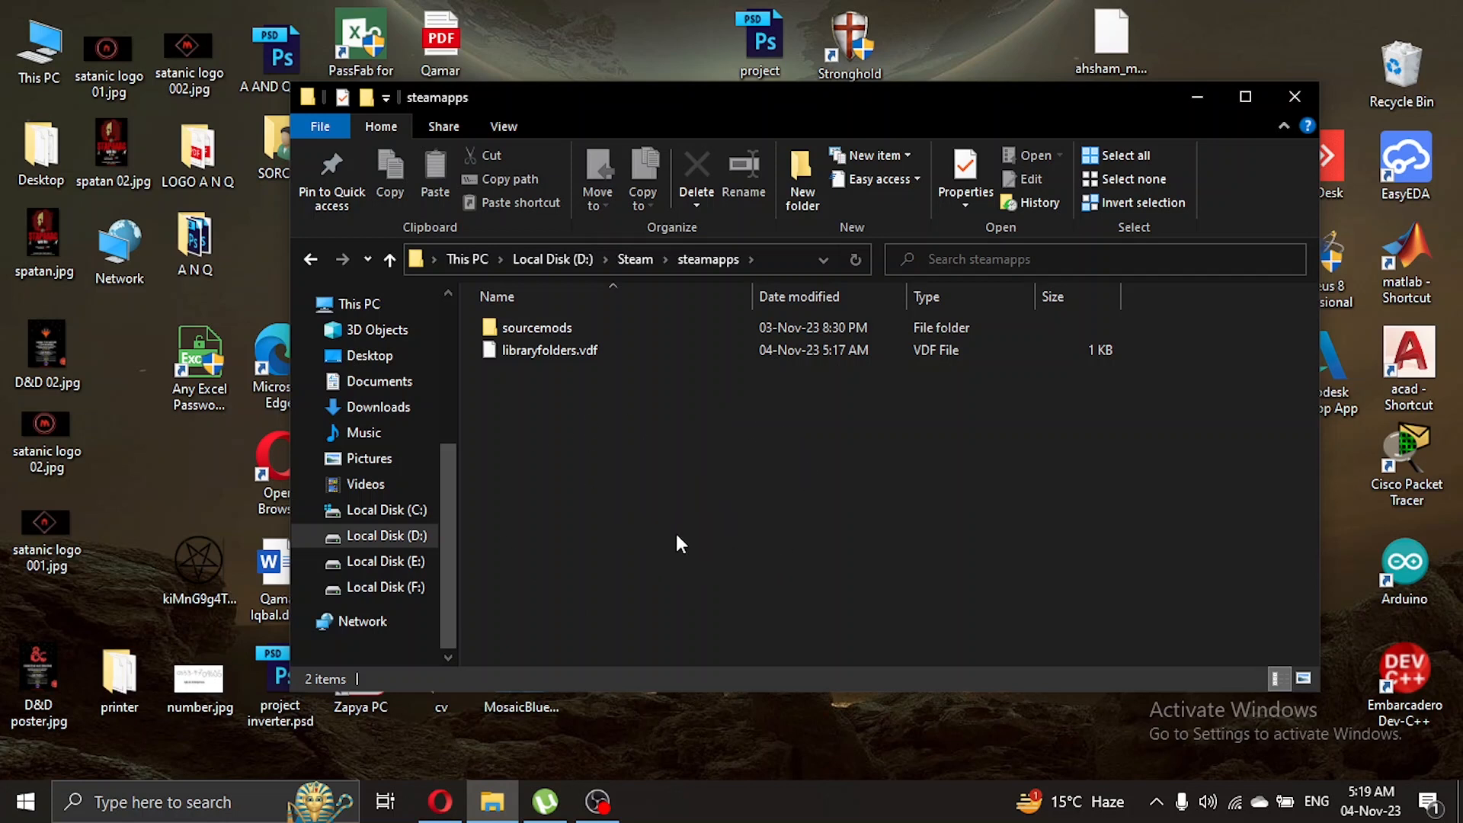
pyautogui.rightClick(679, 544)
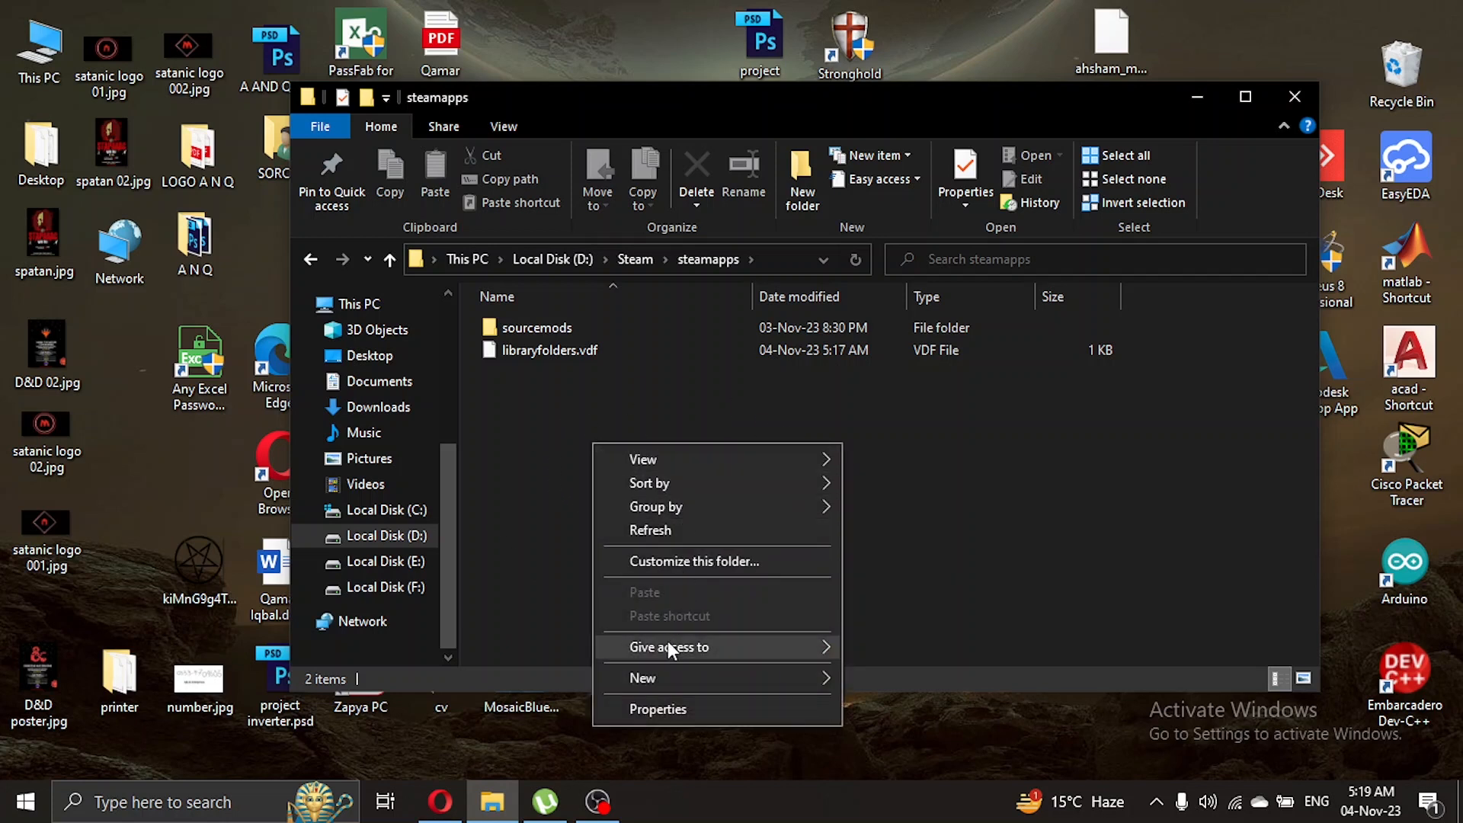
pyautogui.click(537, 328)
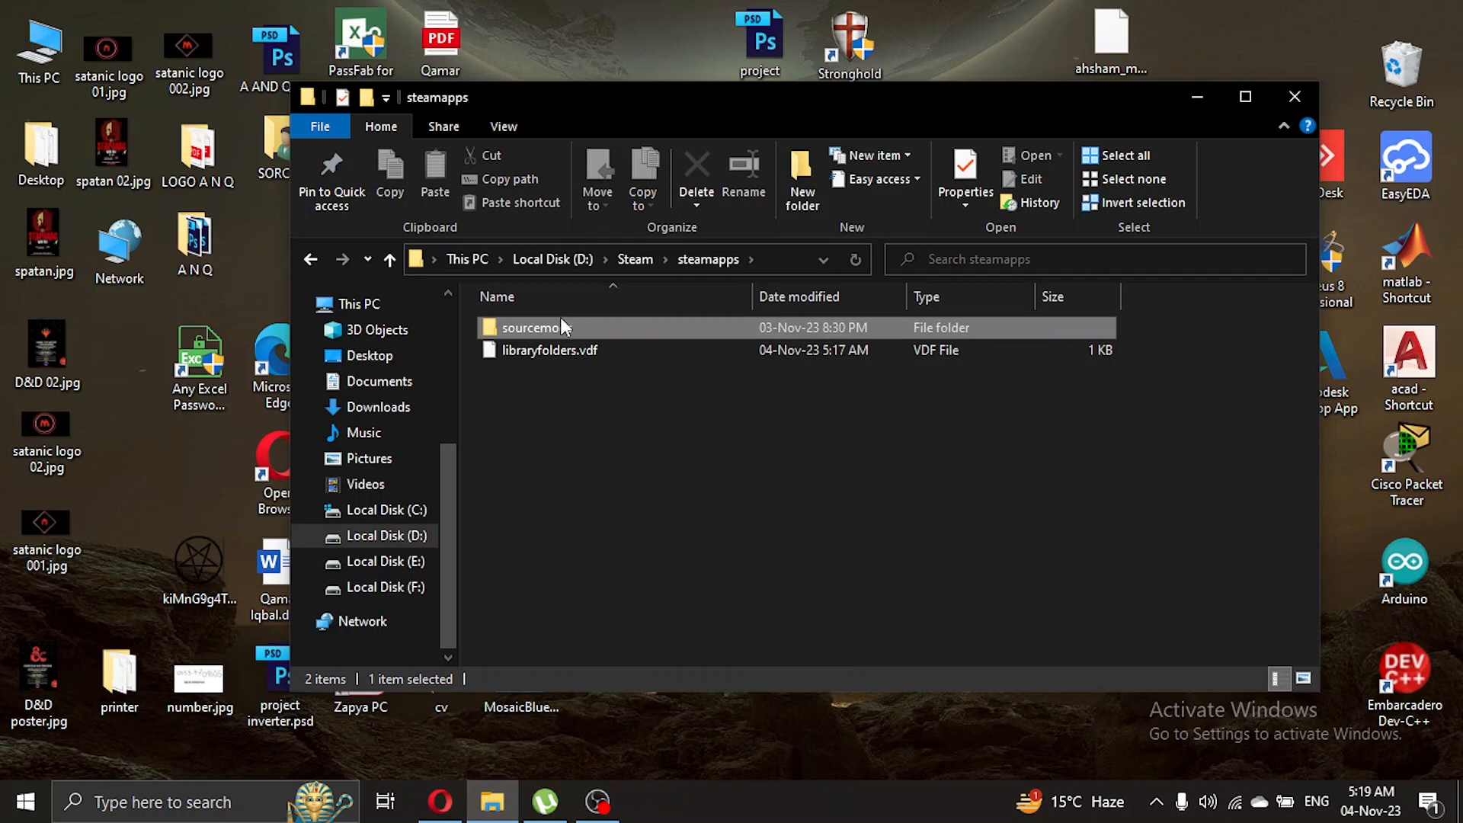
pyautogui.doubleClick(529, 327)
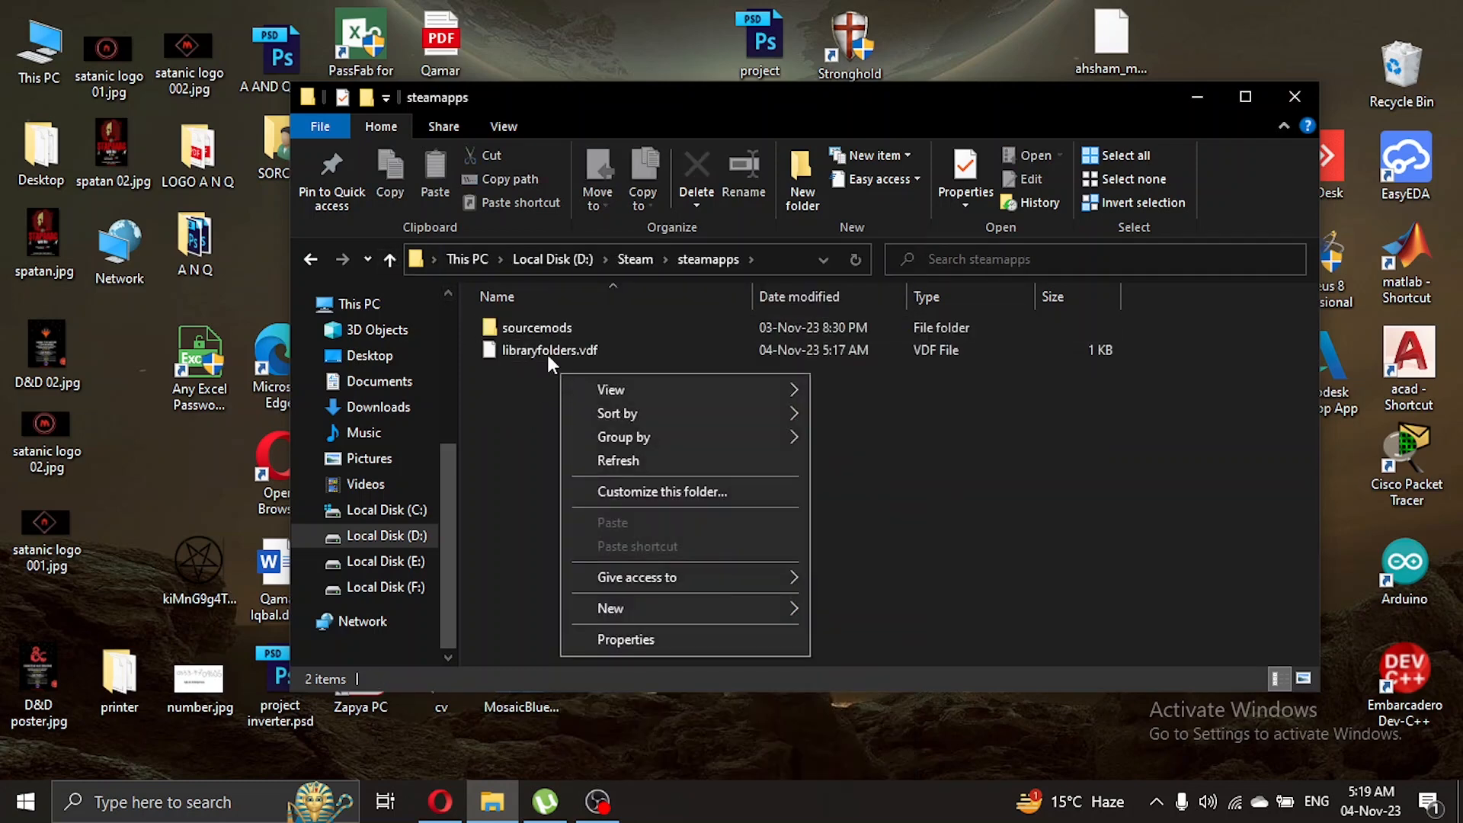
pyautogui.rightClick(537, 328)
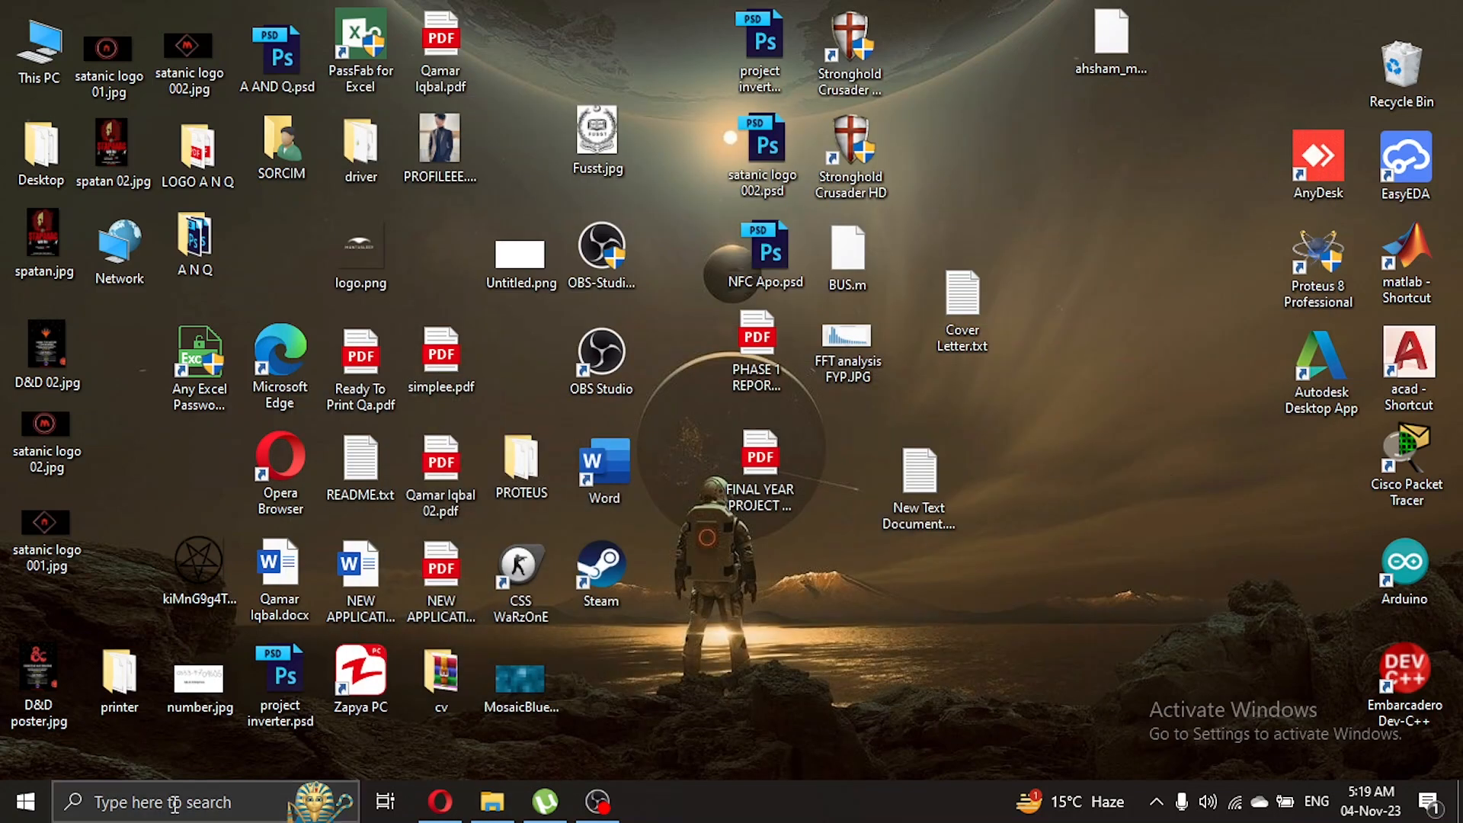
# - Launch Control Panel from Start search recents, maximize it and reach Programs and Features
pyautogui.click(175, 802)
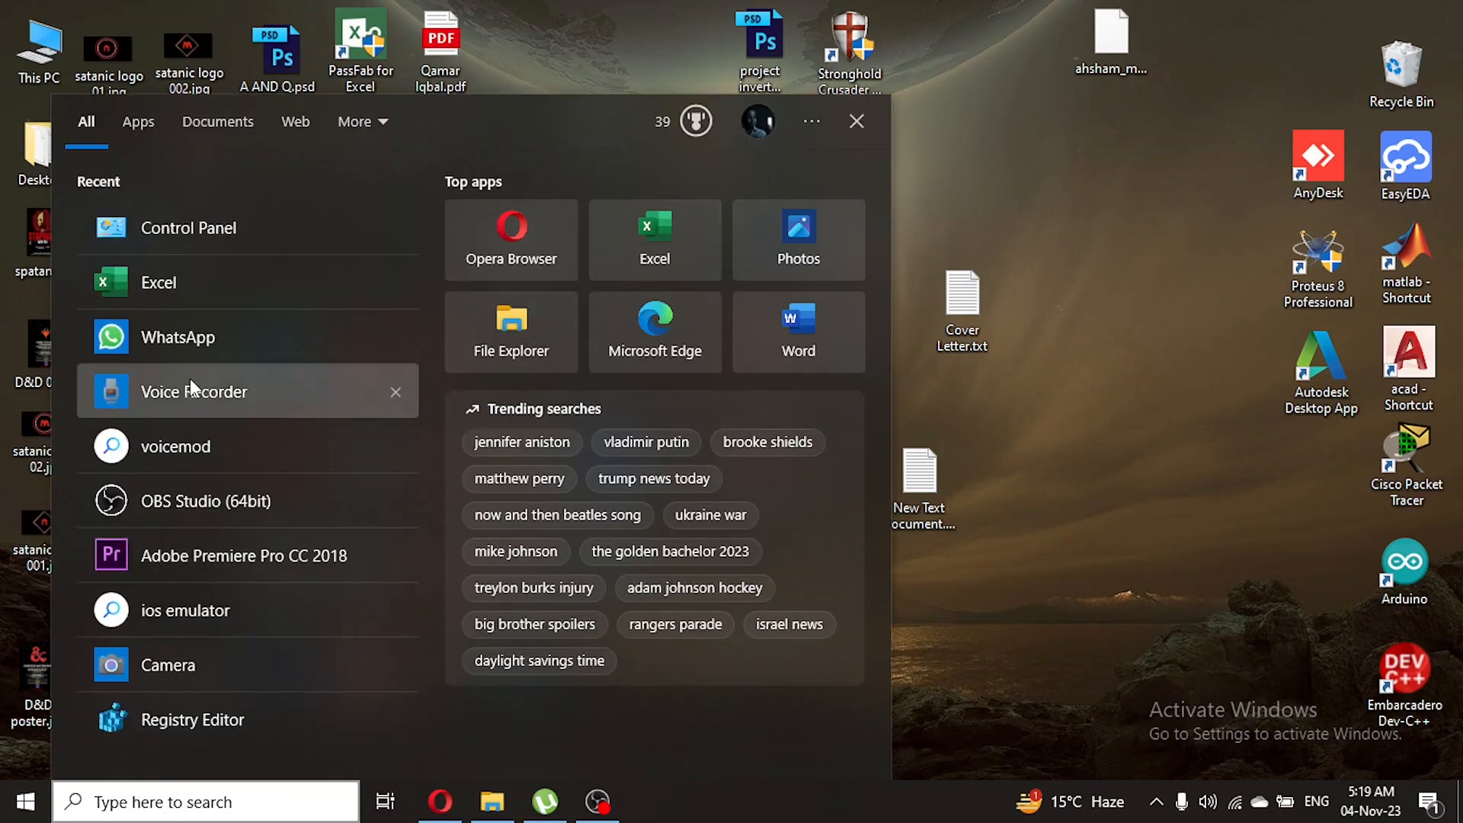
pyautogui.moveTo(259, 766)
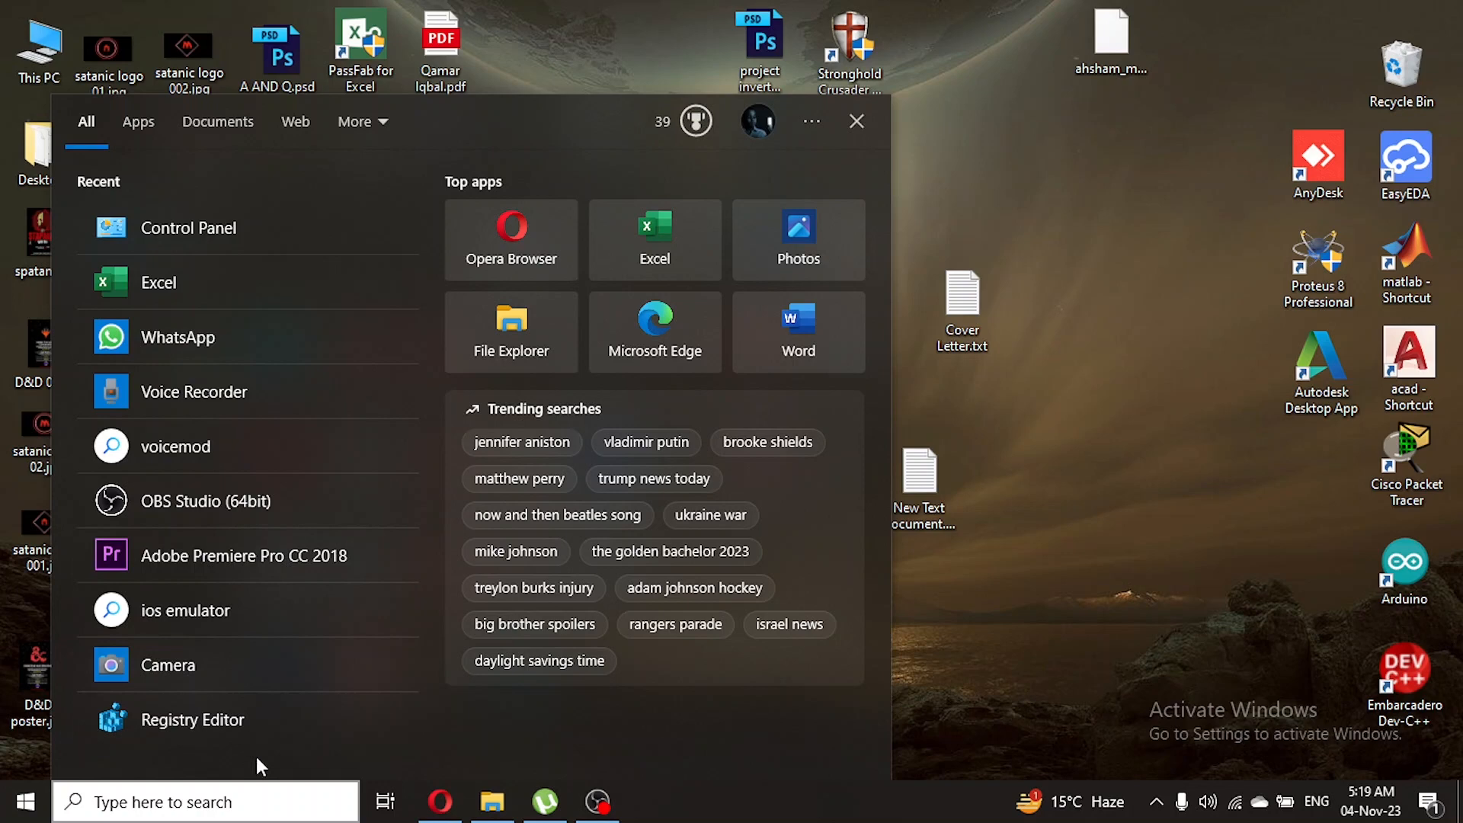
pyautogui.click(175, 802)
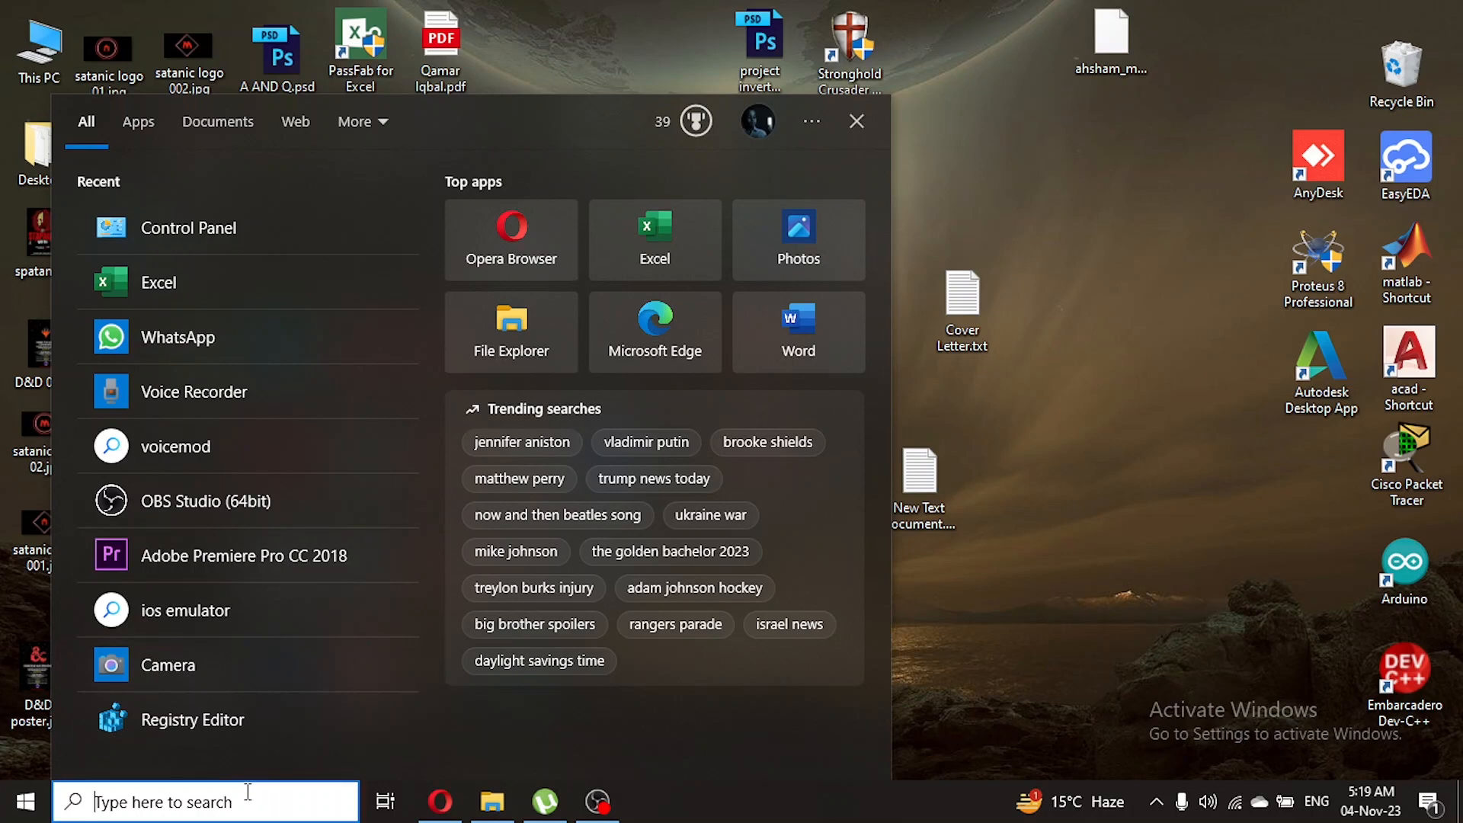
pyautogui.click(189, 229)
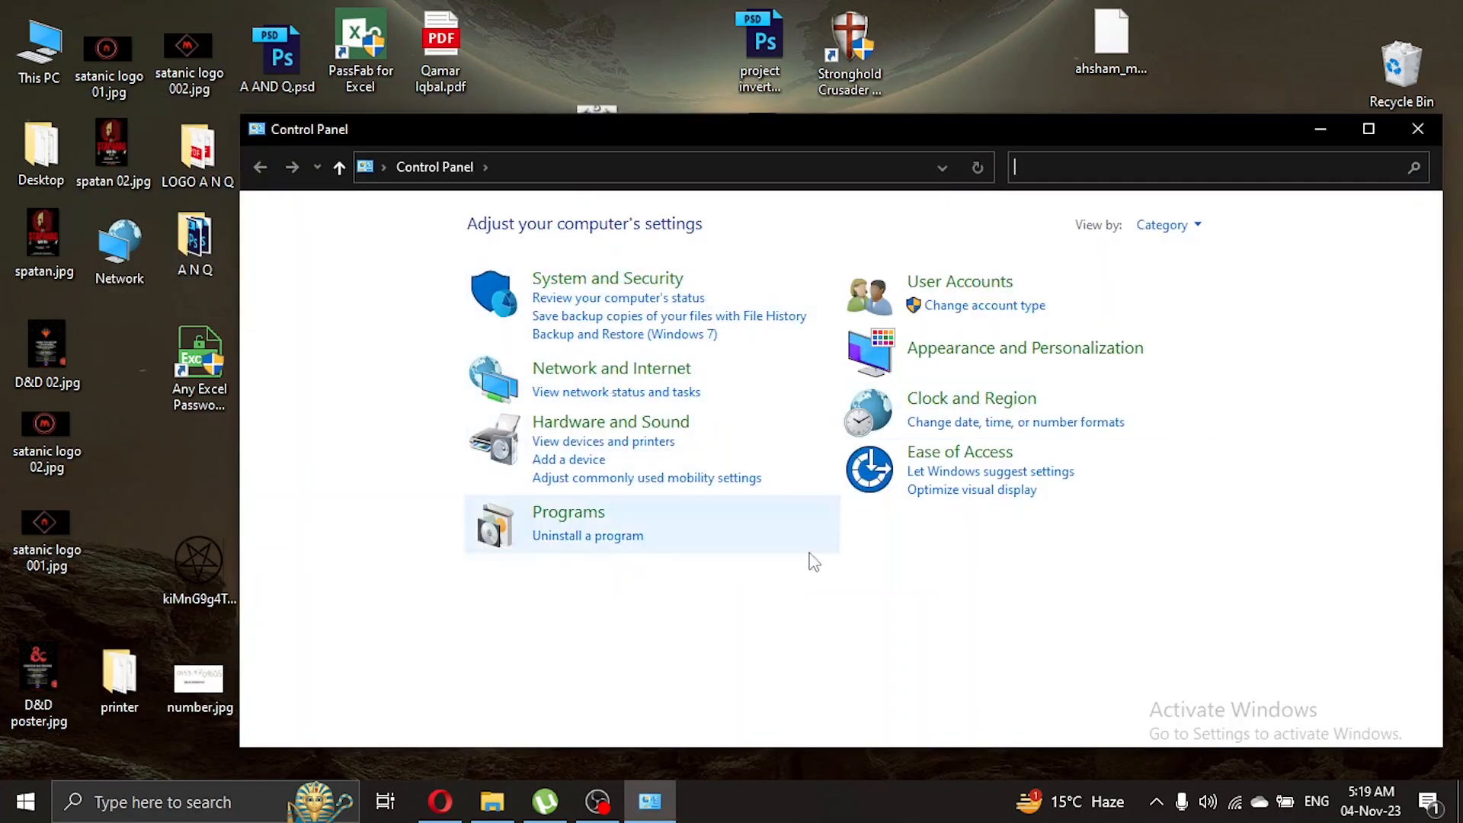
pyautogui.click(1363, 128)
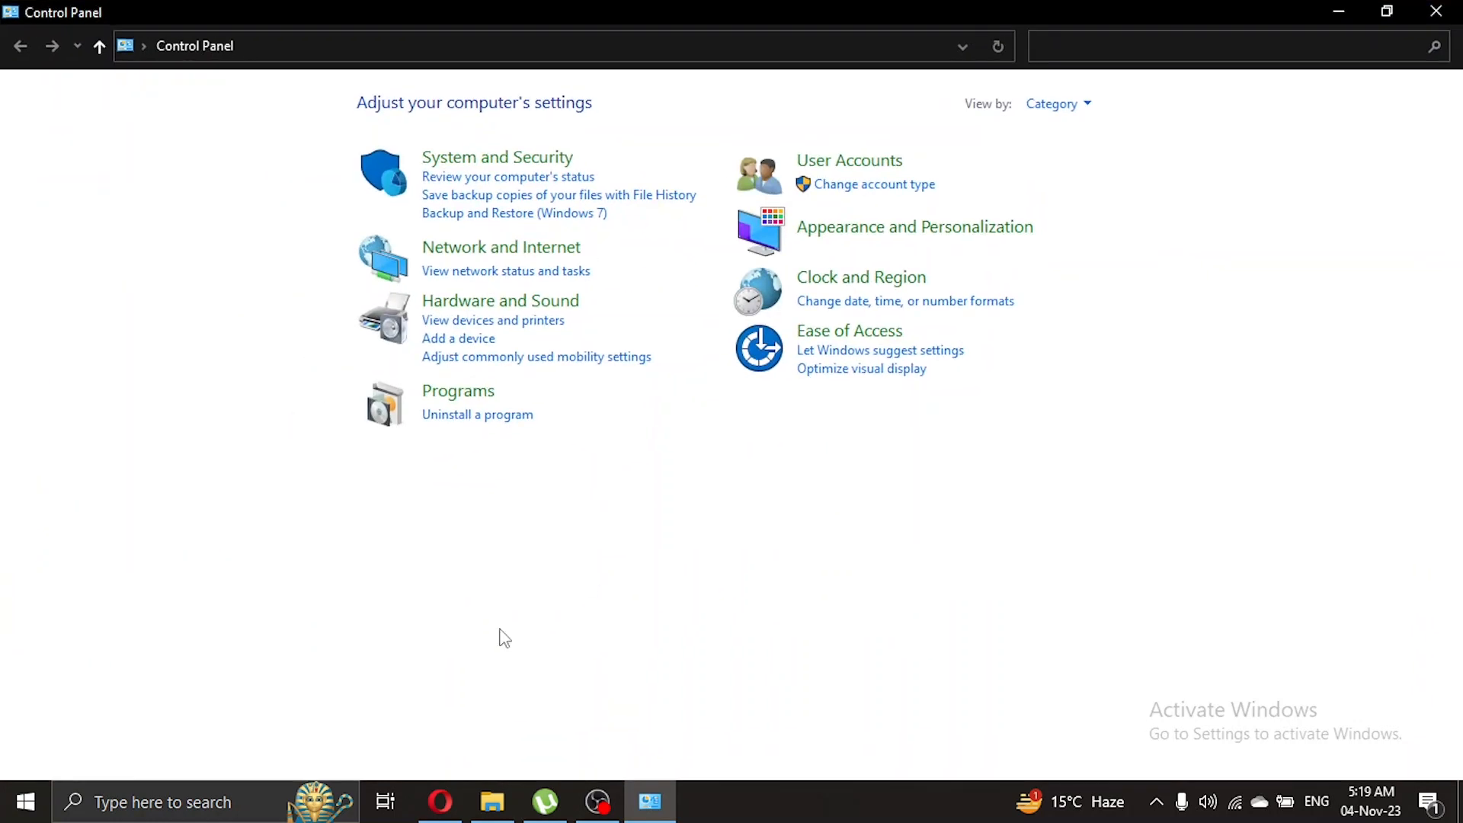
pyautogui.click(458, 390)
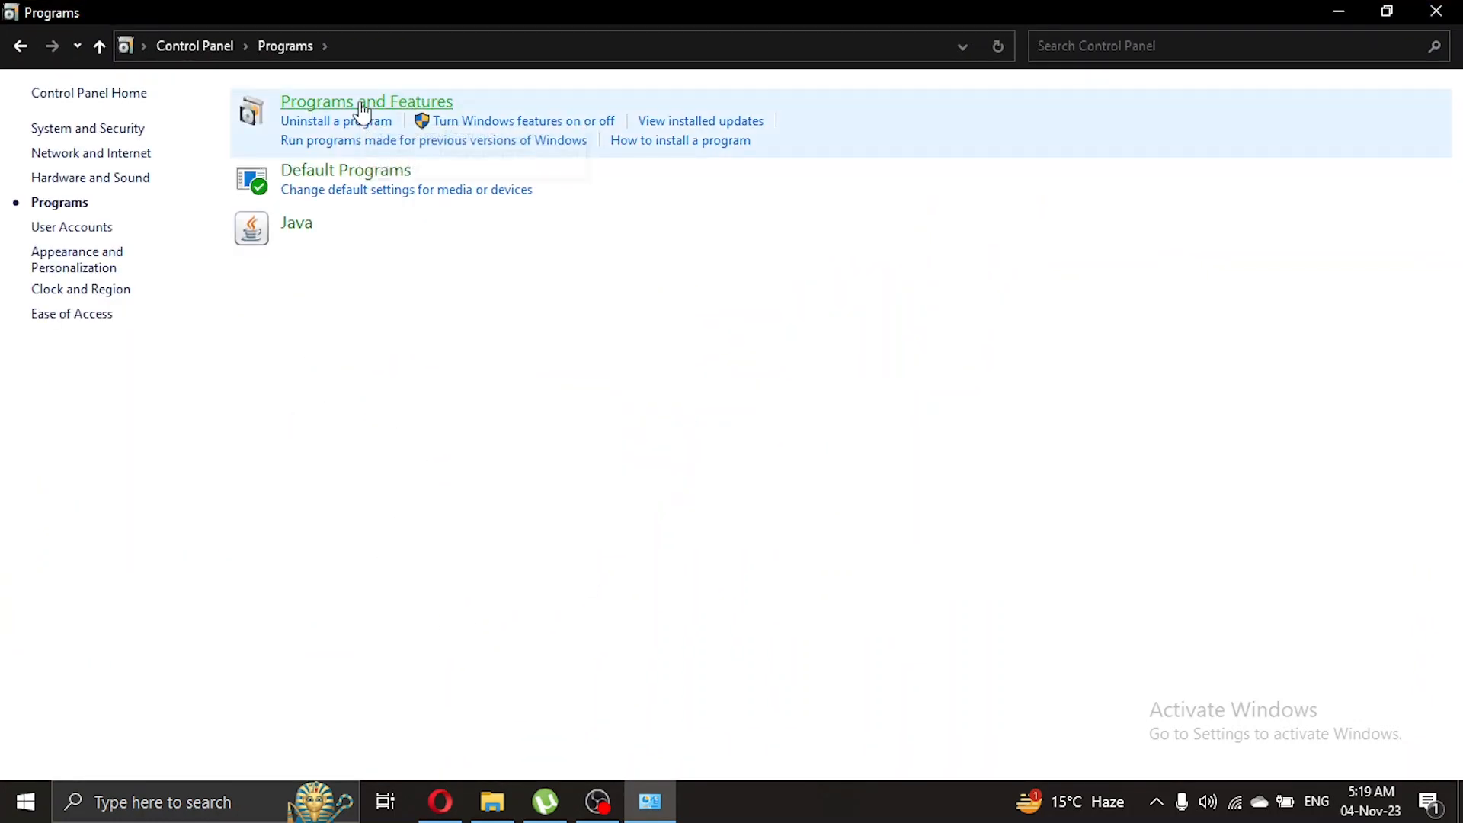
pyautogui.click(365, 100)
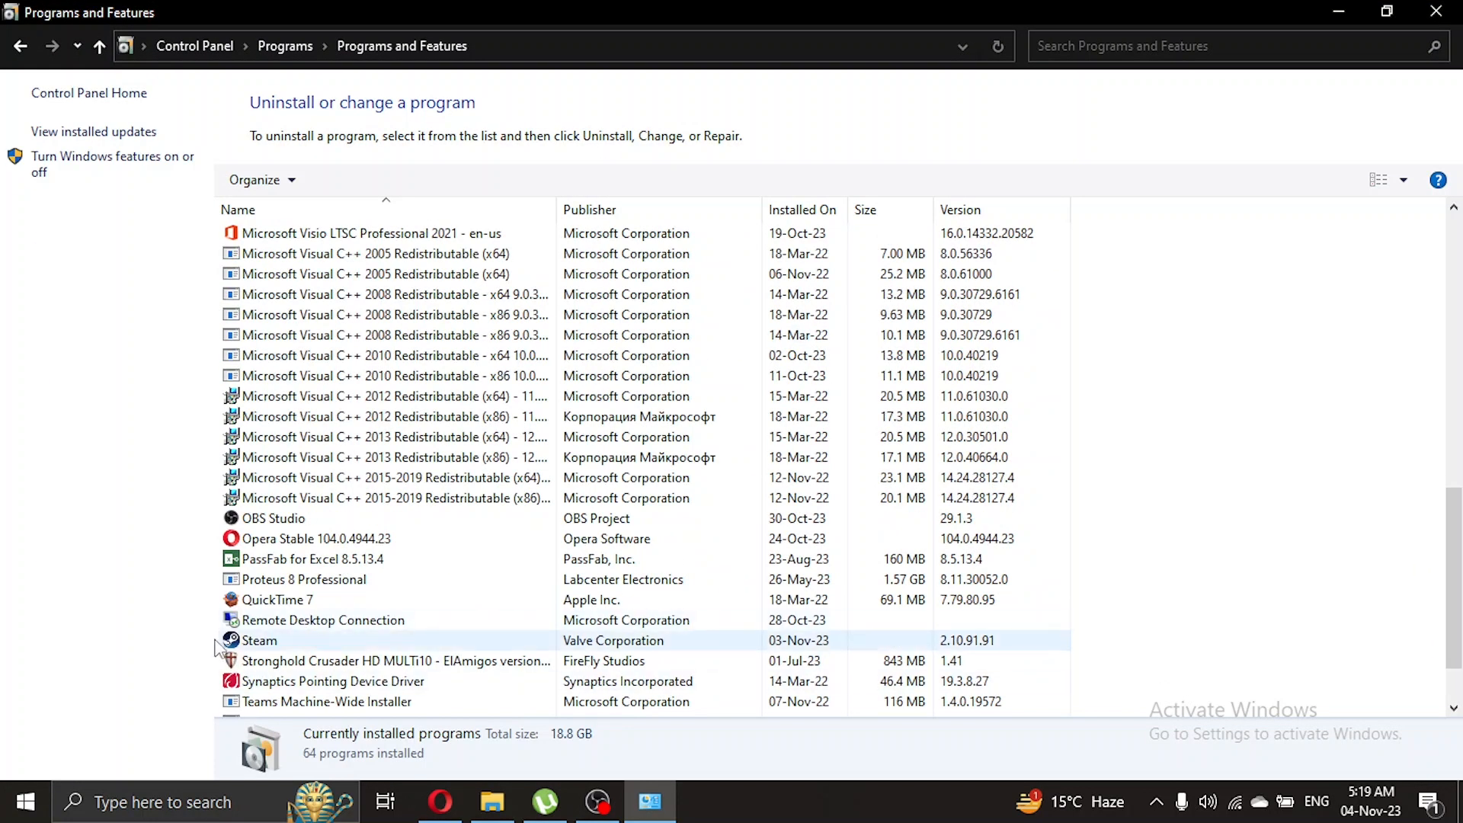
# - Select Steam (Valve Corporation, version 2.10.91.91) so the Uninstall option becomes available
pyautogui.click(259, 641)
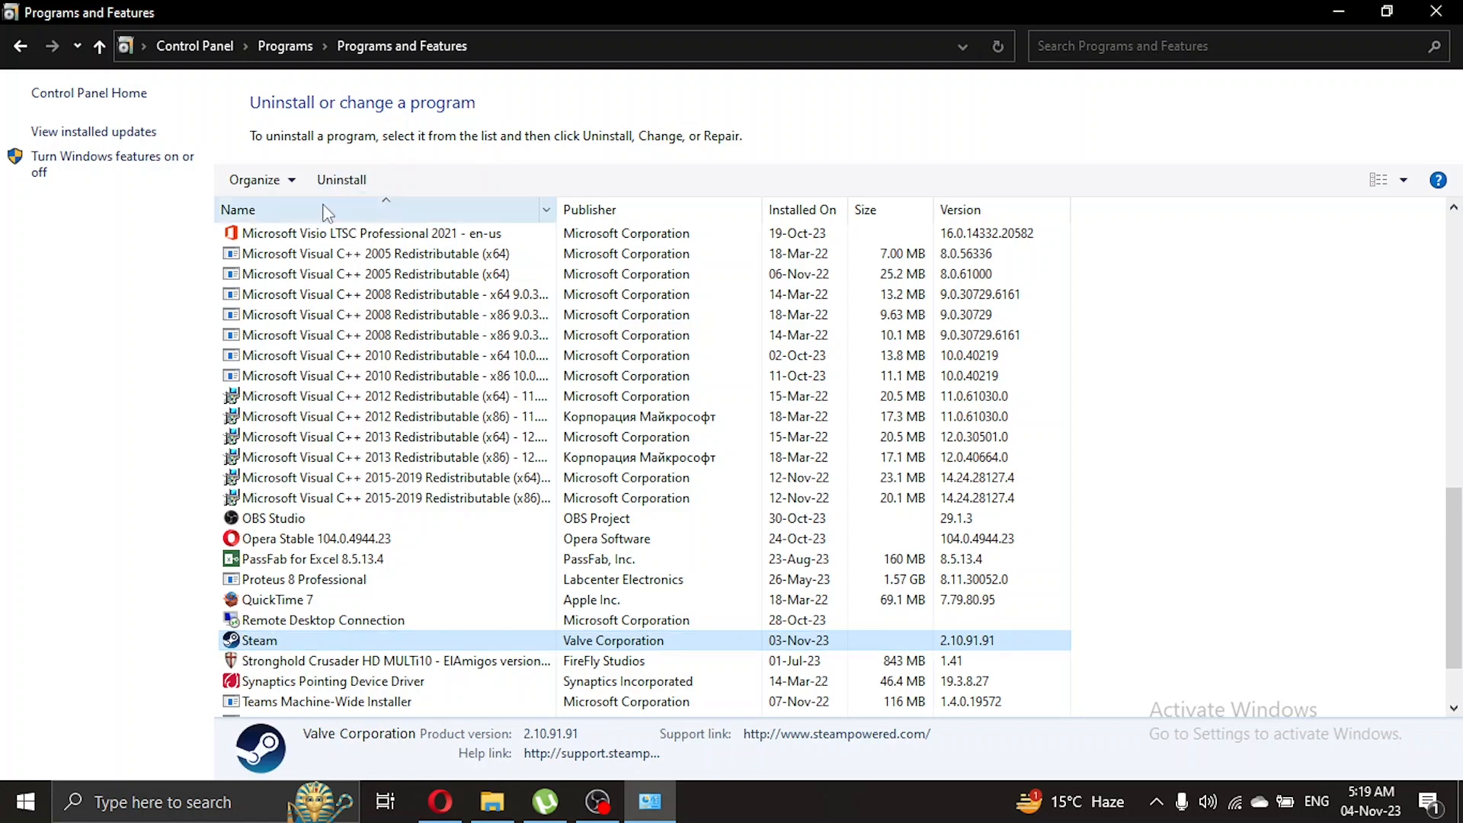
pyautogui.moveTo(343, 186)
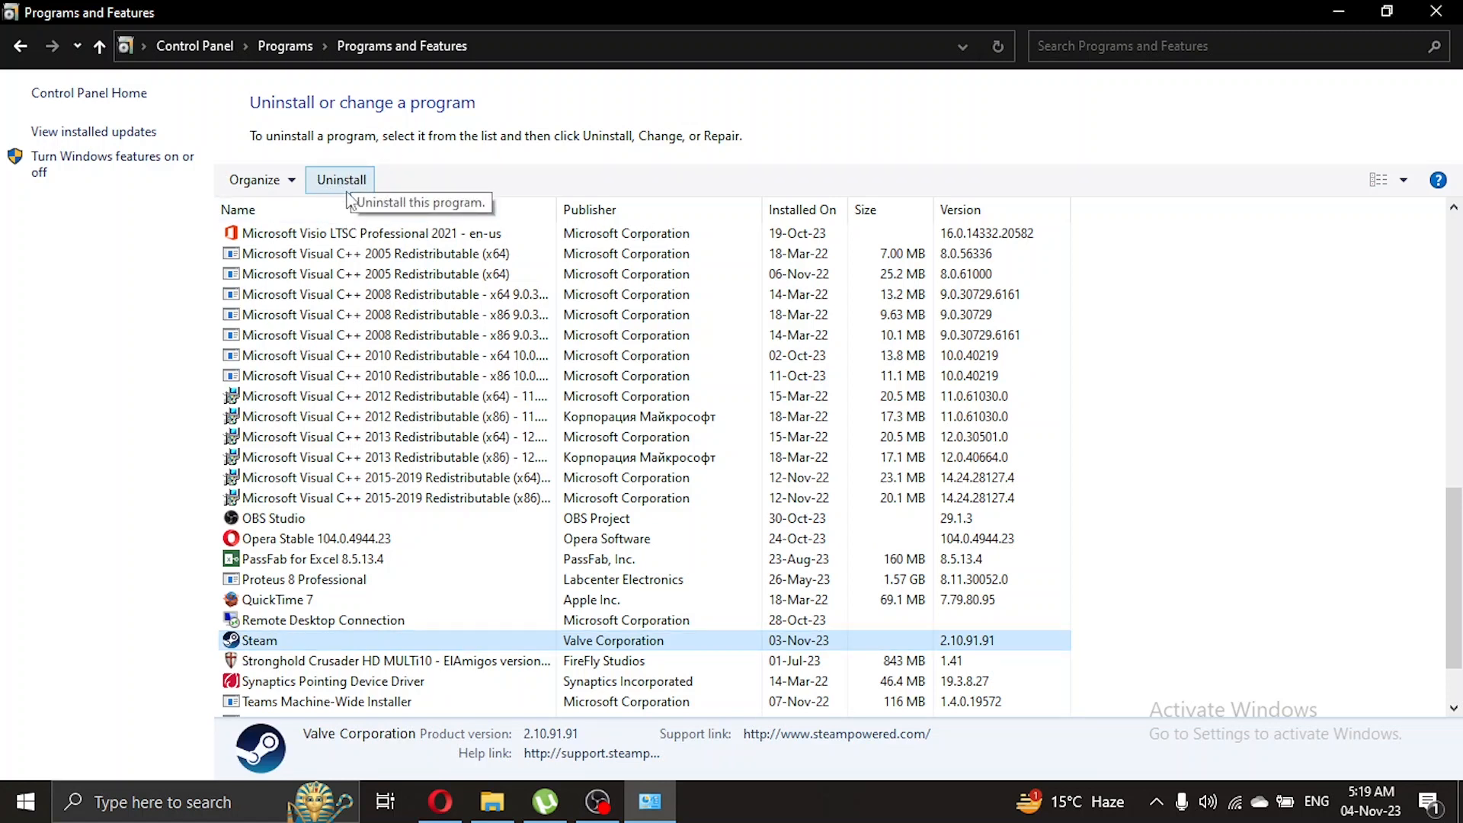
pyautogui.moveTo(695, 210)
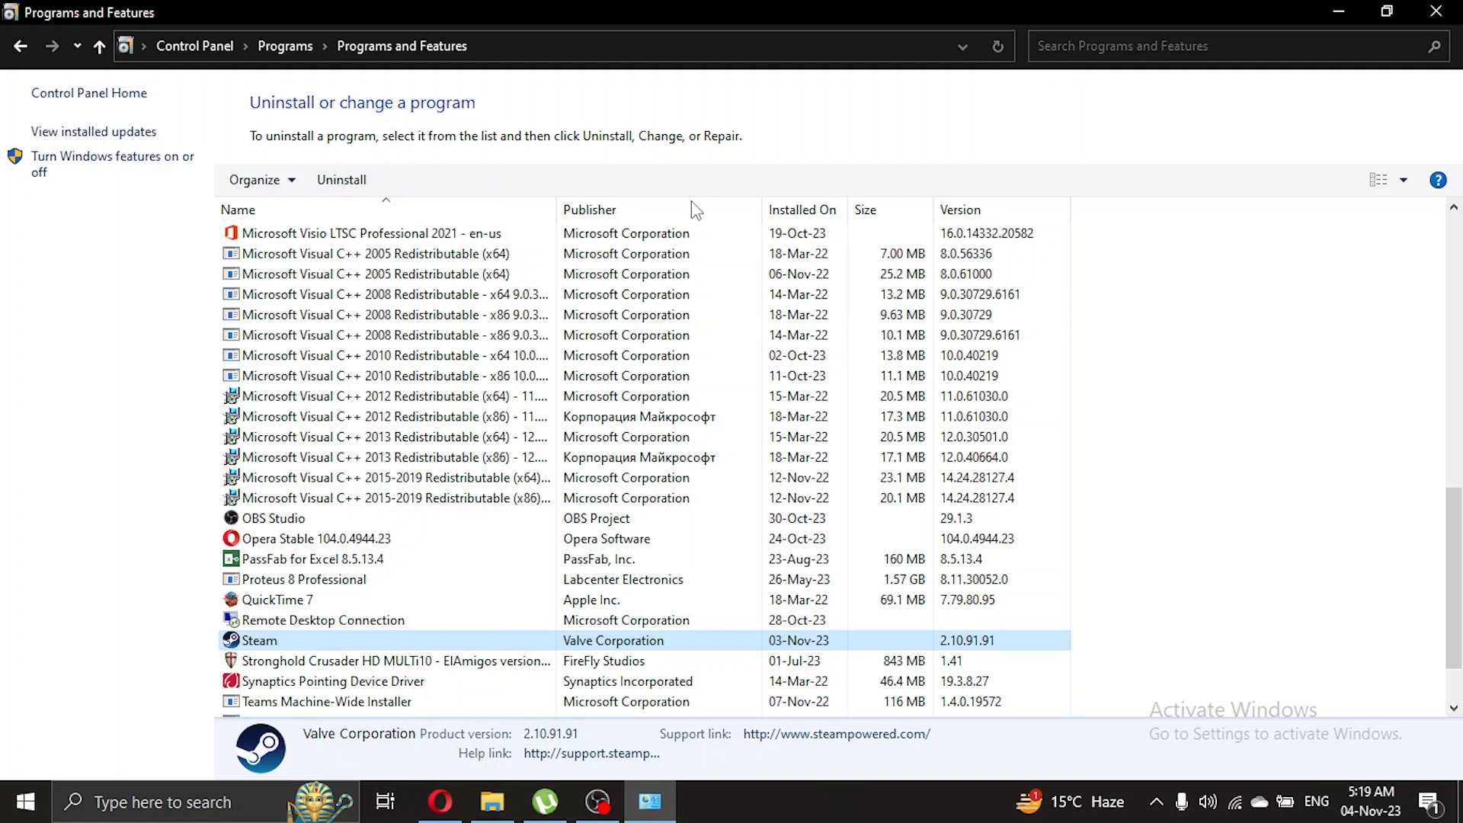